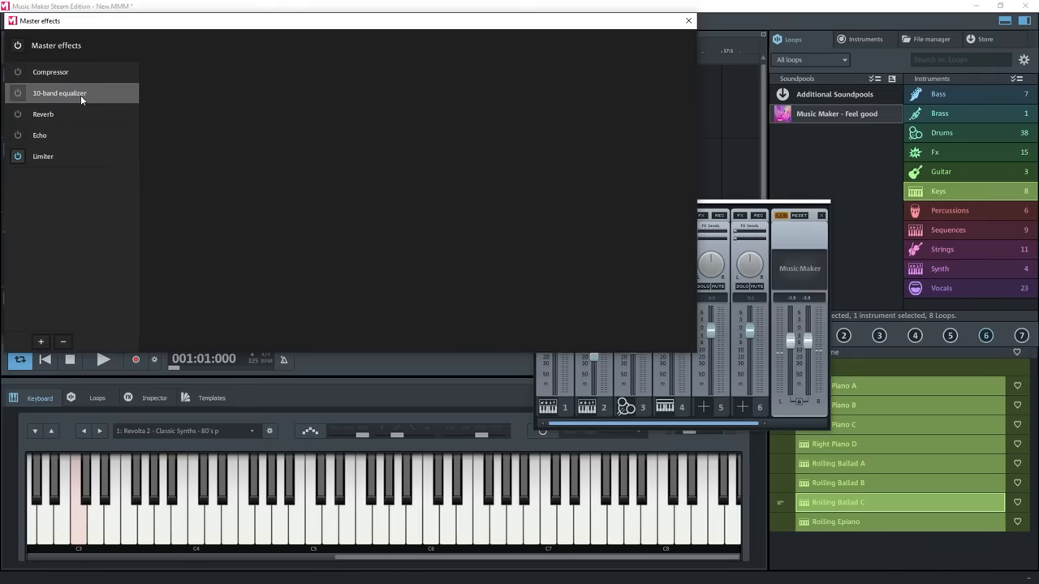
Switch the Limiter effect on in the master channel's effects list
{"action": "left_click", "coordinate": [16, 156]}
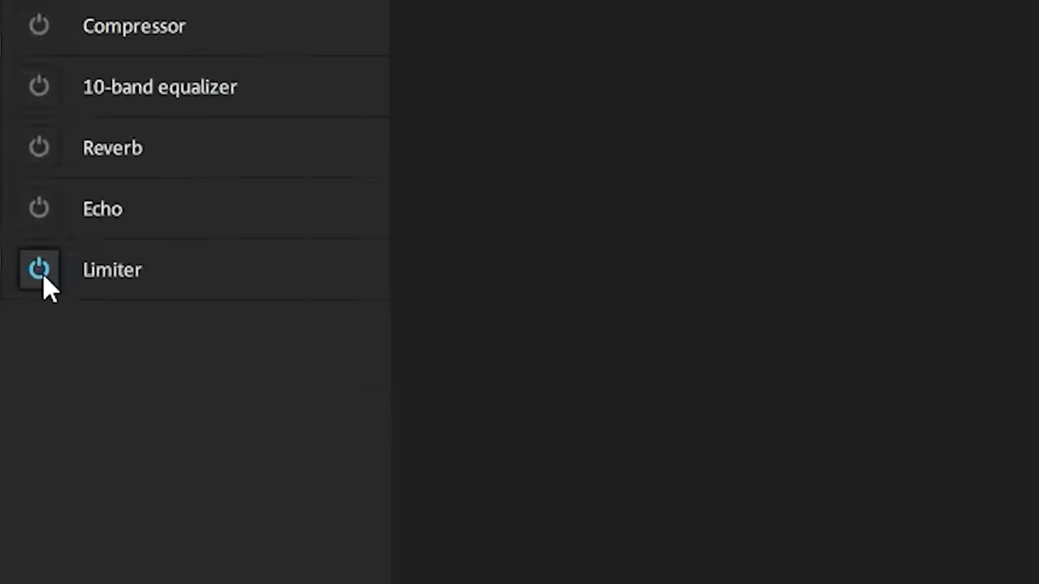